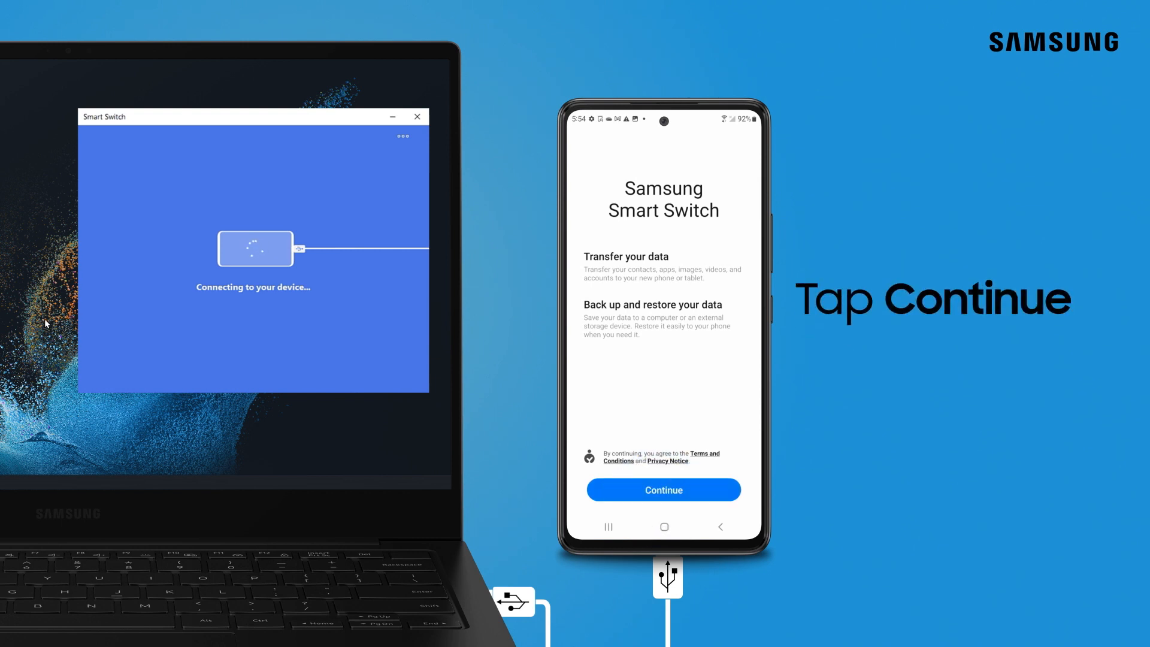
Step: Accept terms and grant permissions on the phone, then start Backup so the item list shows all categories checked
left_click(664, 488)
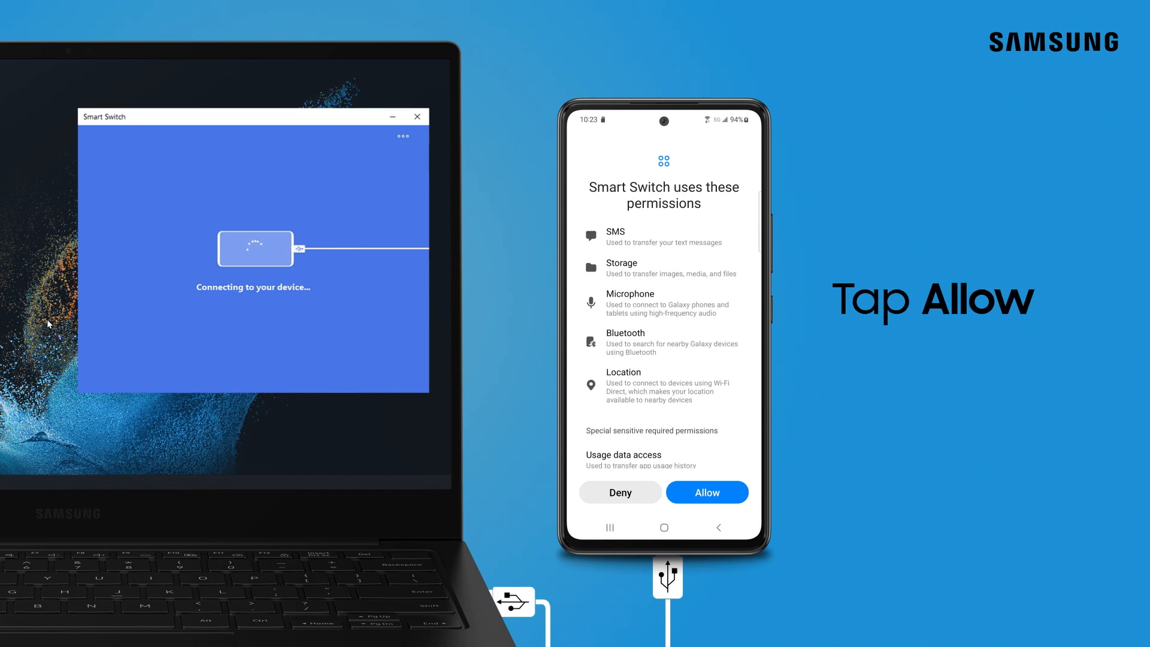
left_click(707, 491)
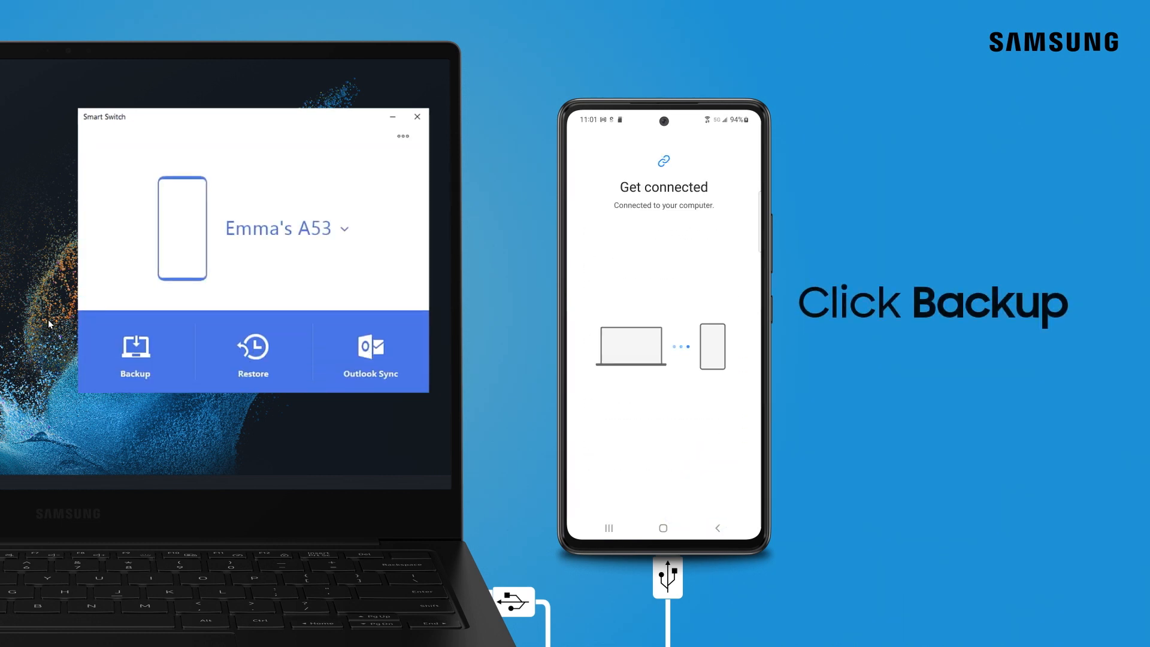
left_click(134, 348)
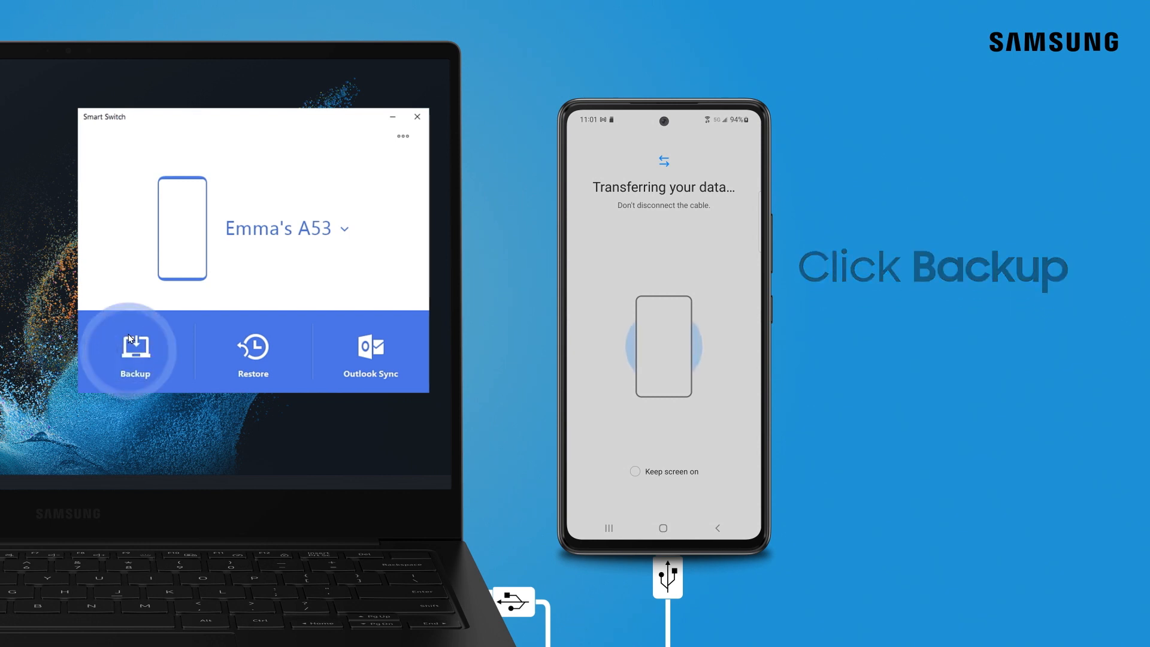
left_click(134, 350)
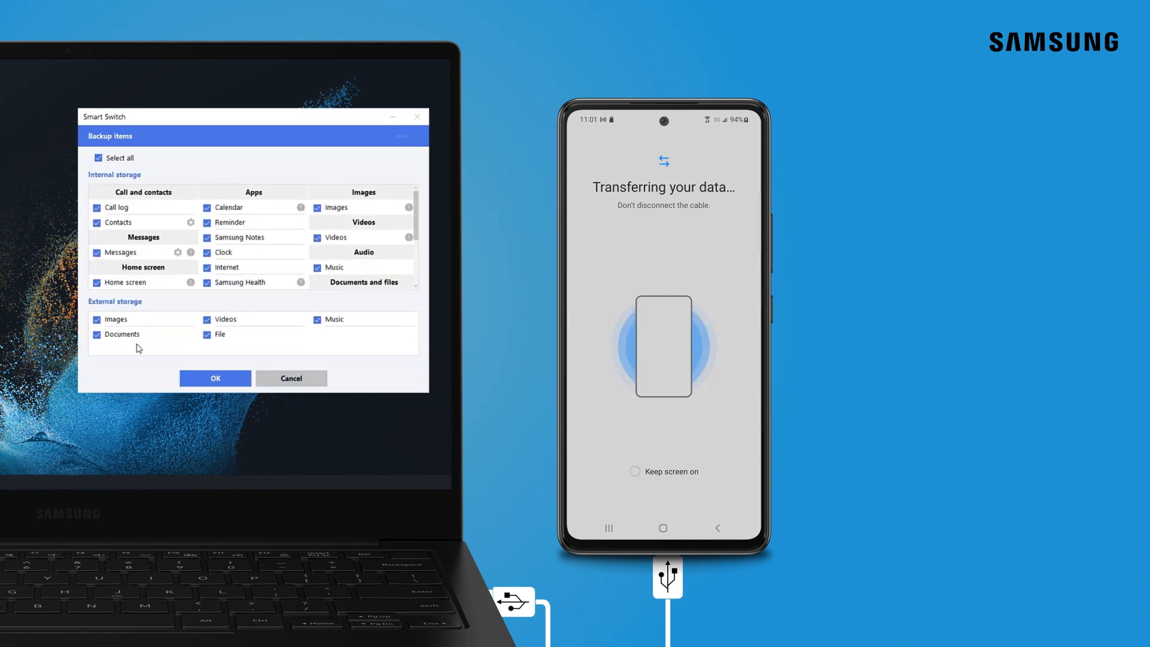
Step: Enable Keep screen on on the phone and confirm OK to back up all checked items
left_click(216, 378)
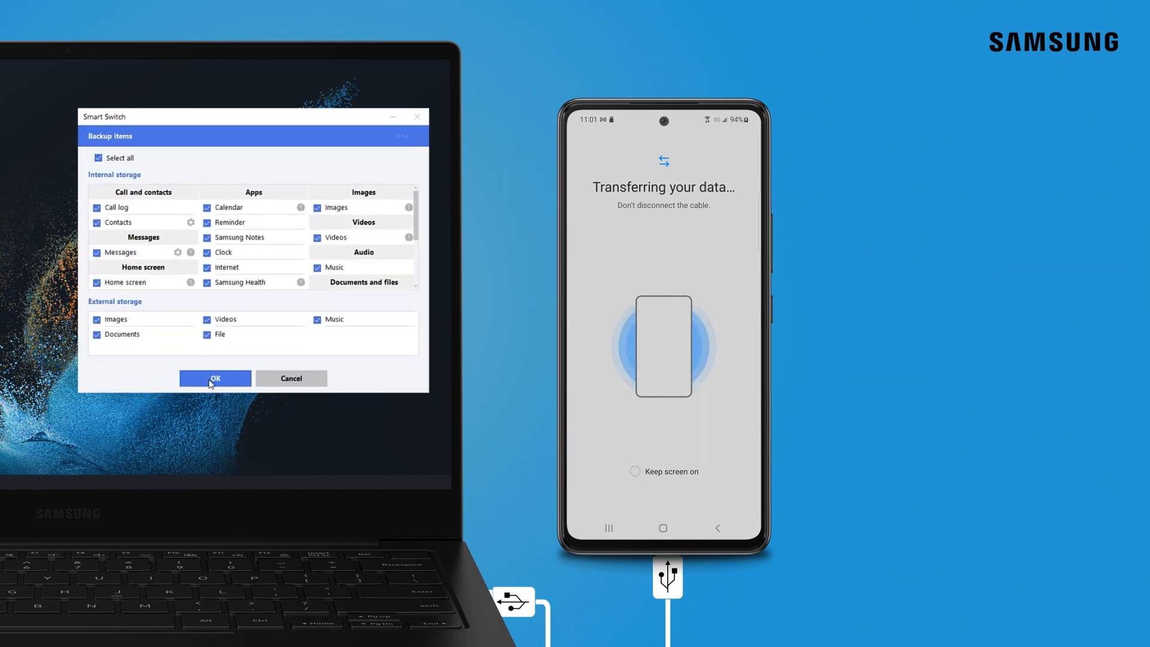
left_click(635, 472)
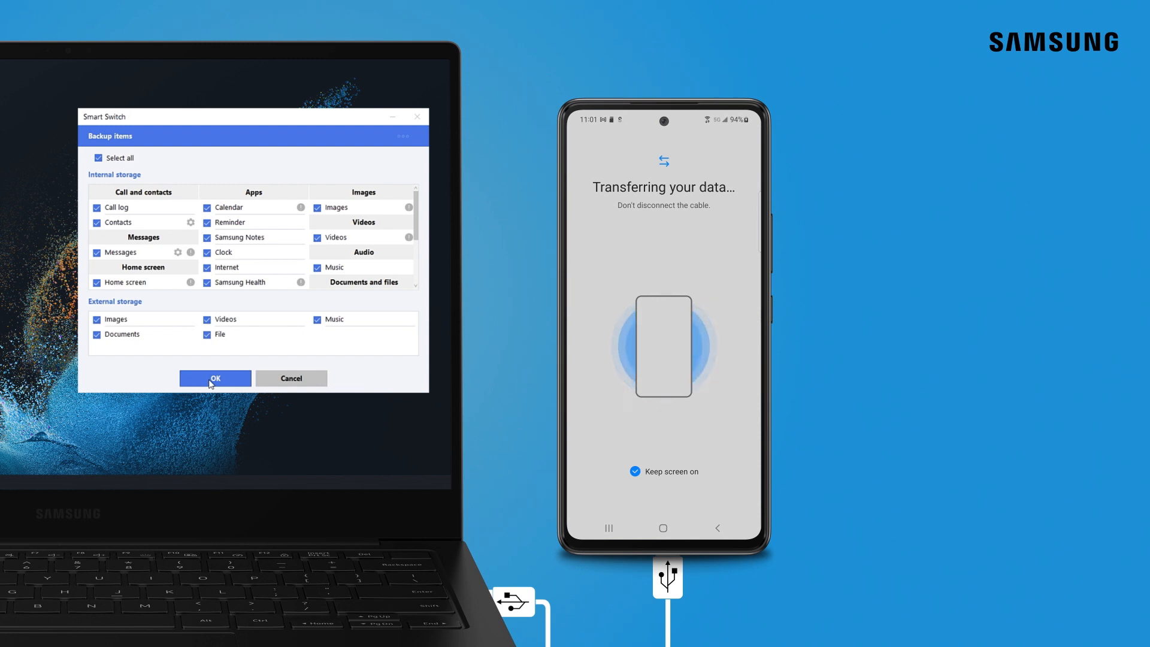
left_click(216, 378)
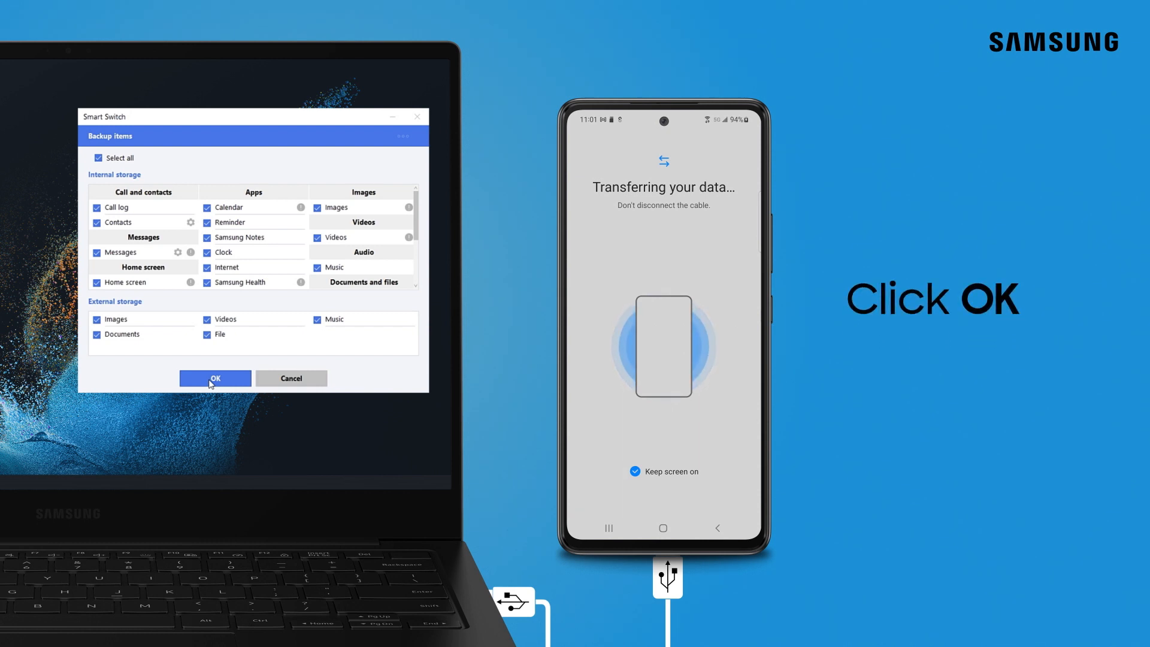
left_click(216, 378)
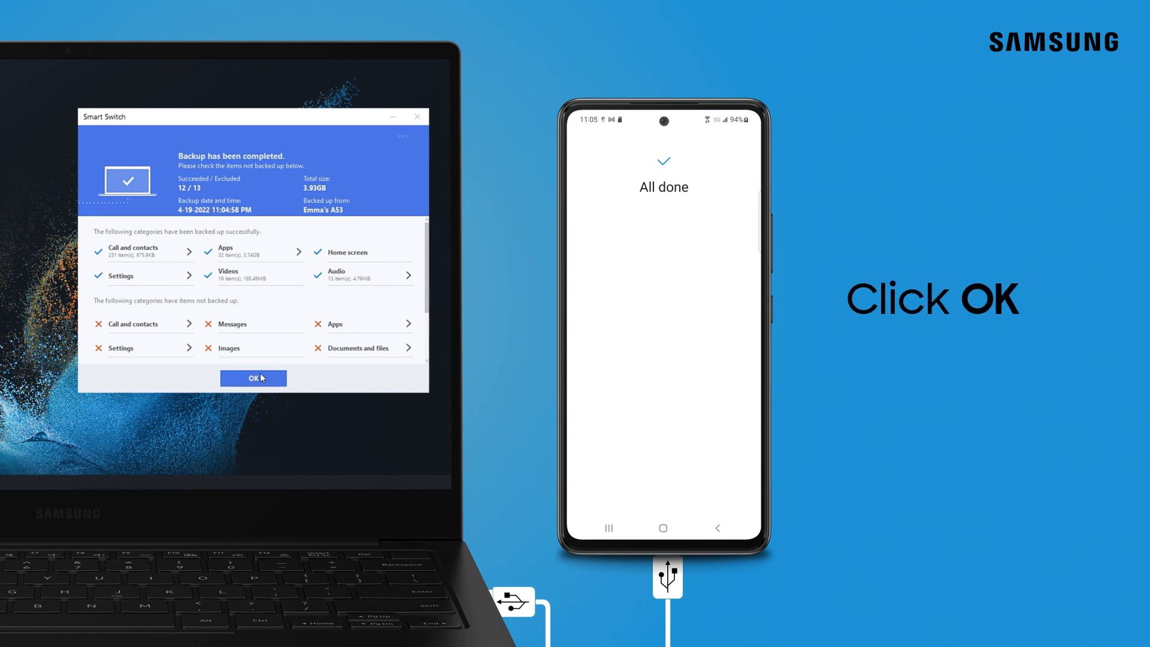
Step: Dismiss the Backup completed summary with OK, returning to Emma's A53 main screen
left_click(253, 378)
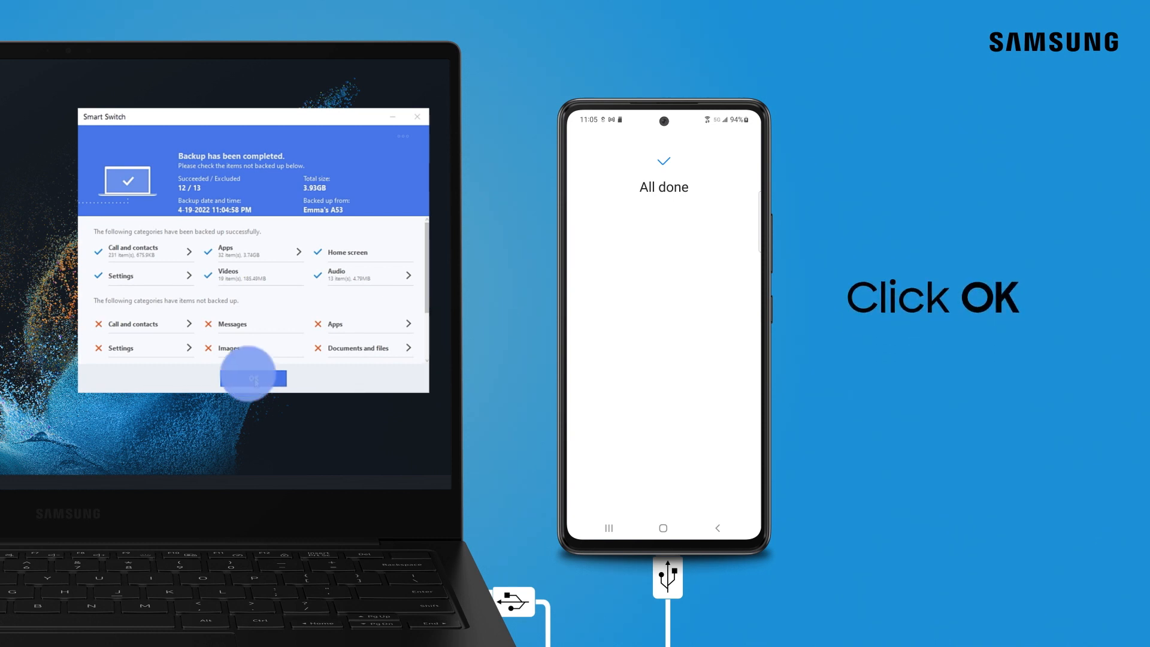
left_click(251, 378)
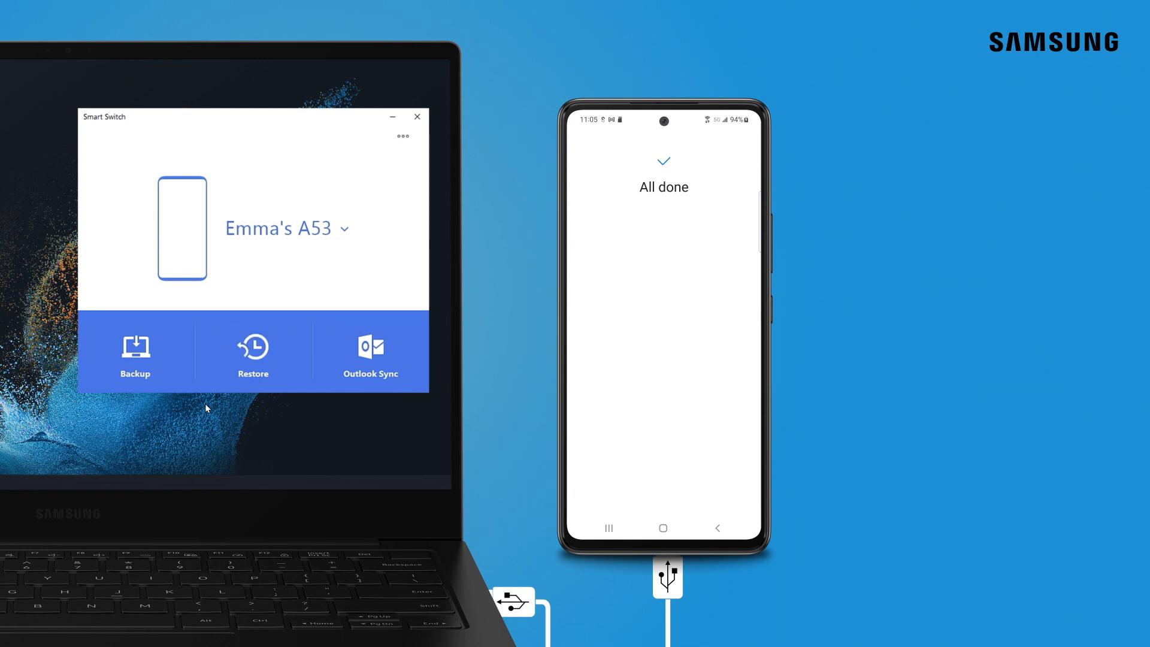